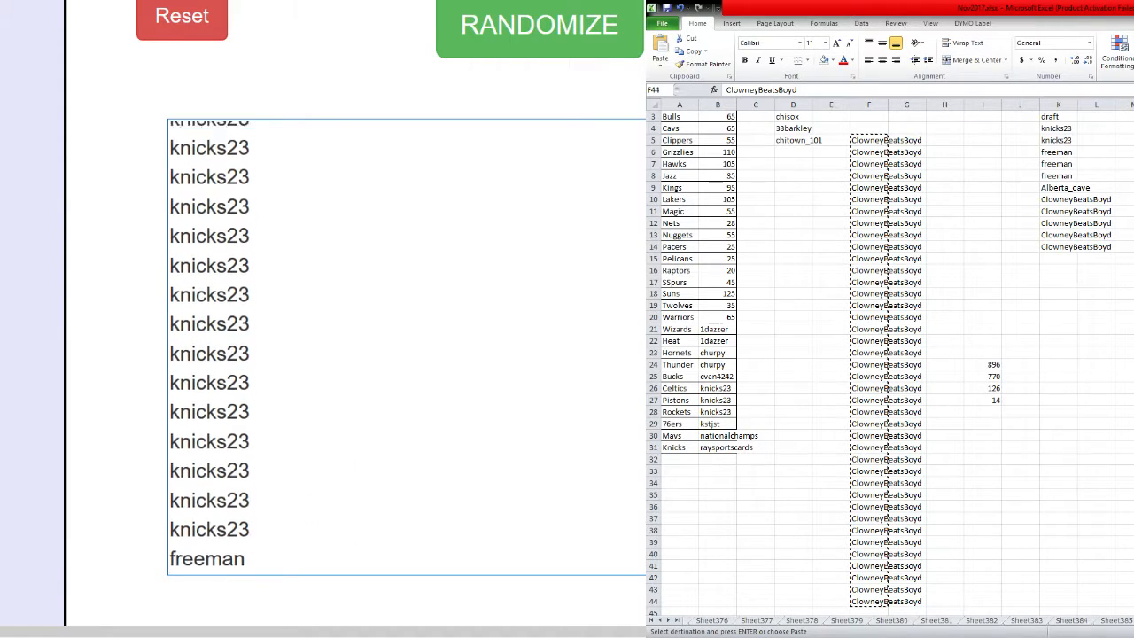
Step: Reshuffle the participant names several times with RANDOMIZE, mixing numbered entries among repeated names
click(539, 25)
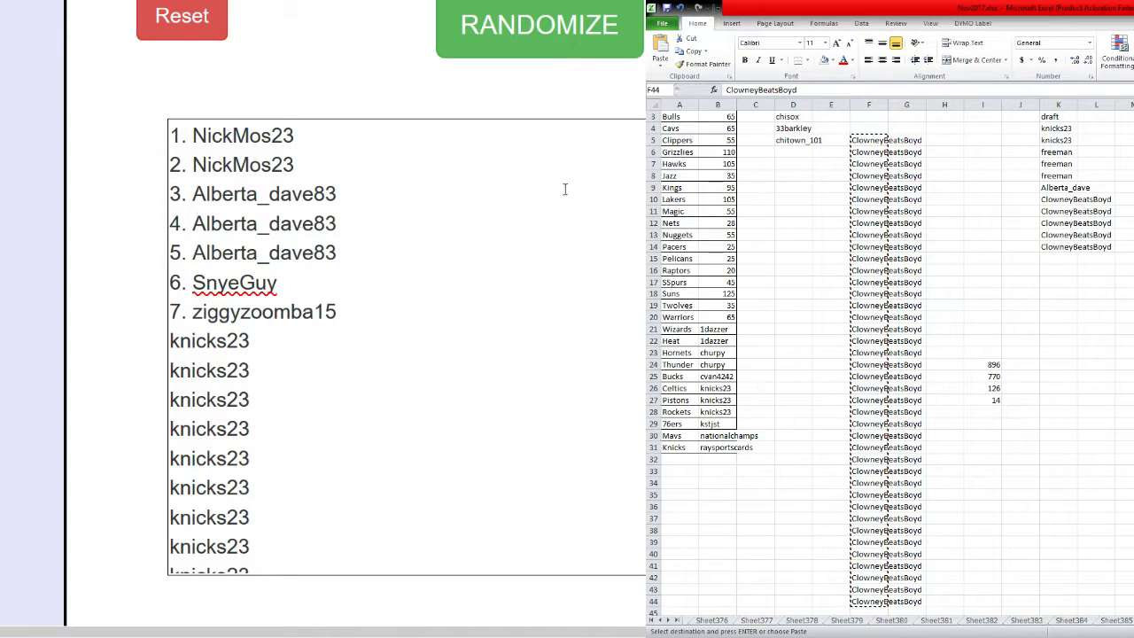
mouse_move(511, 185)
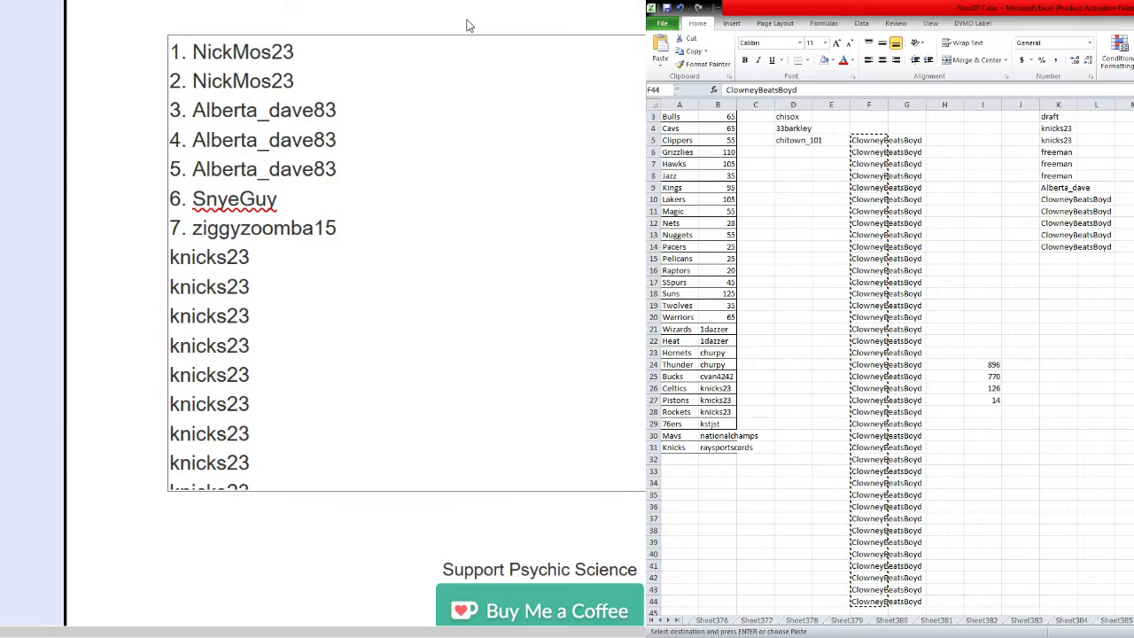
click(539, 25)
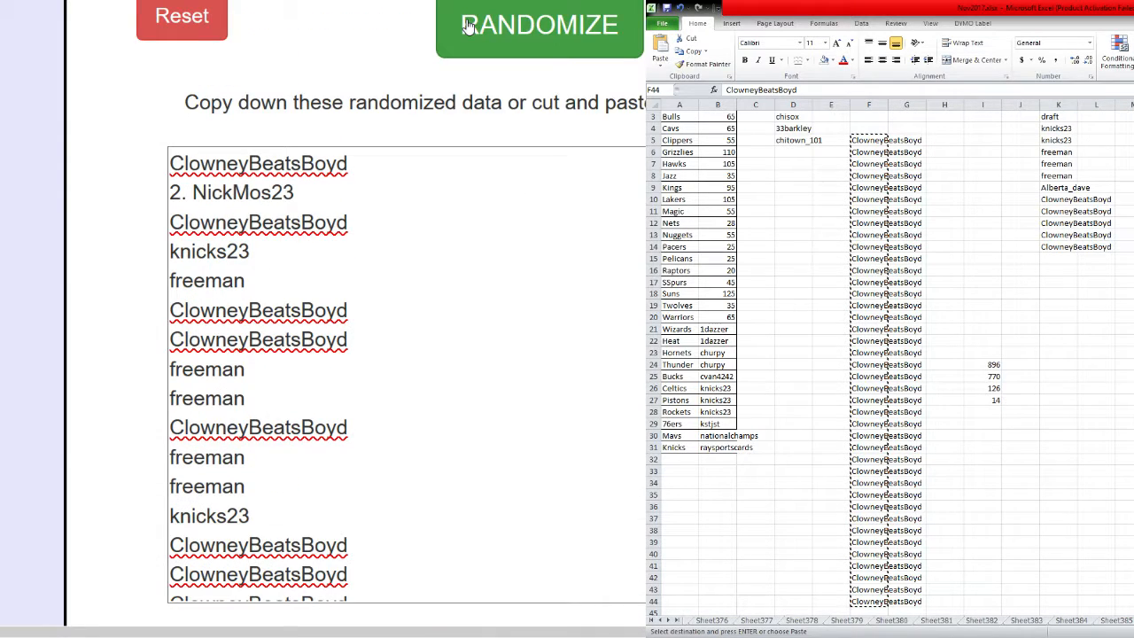
scroll(down, 3)
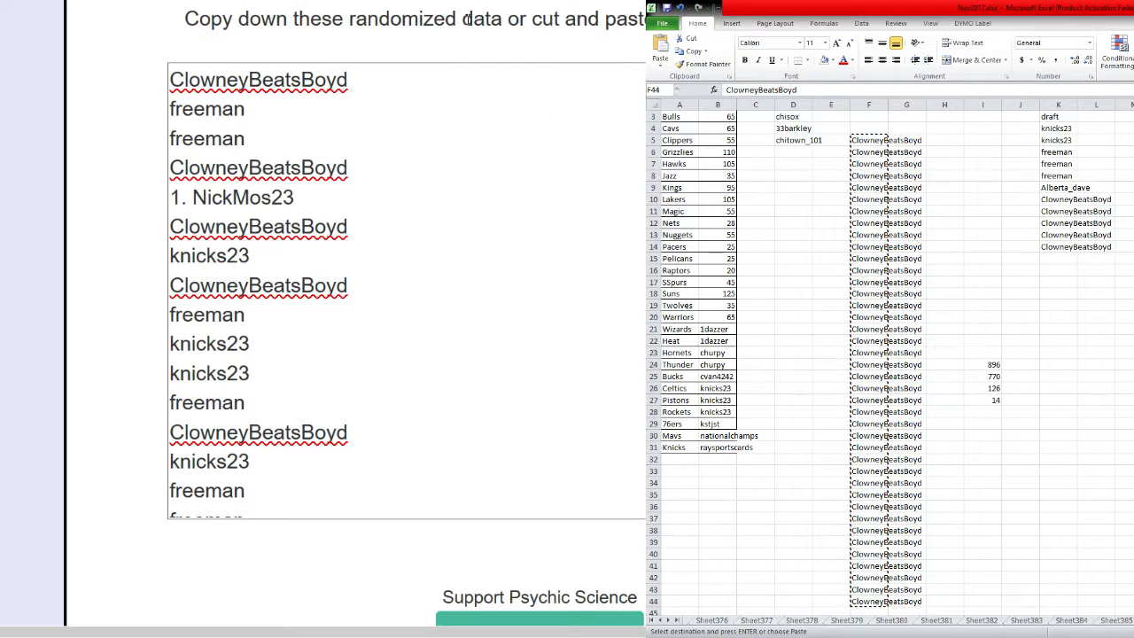
click(539, 25)
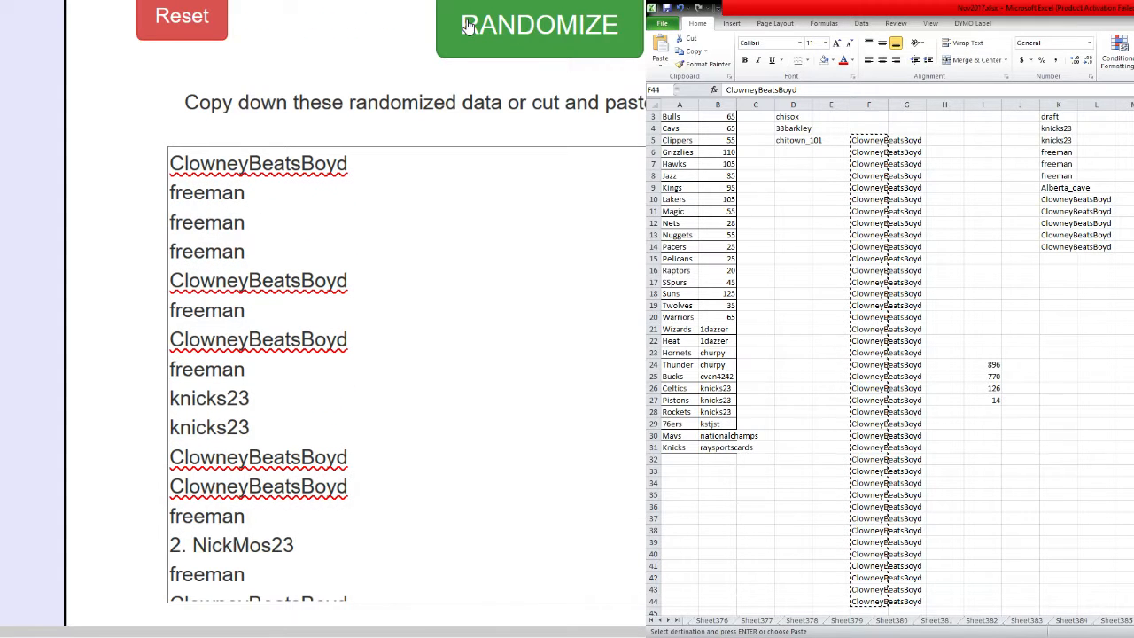
scroll(down, 3)
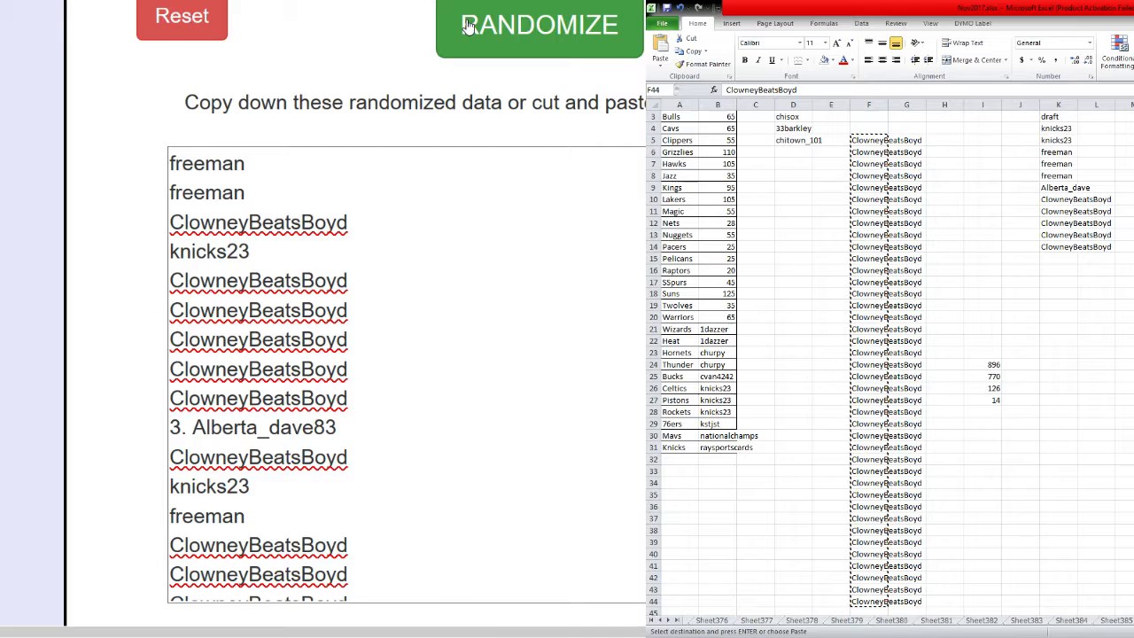
click(539, 25)
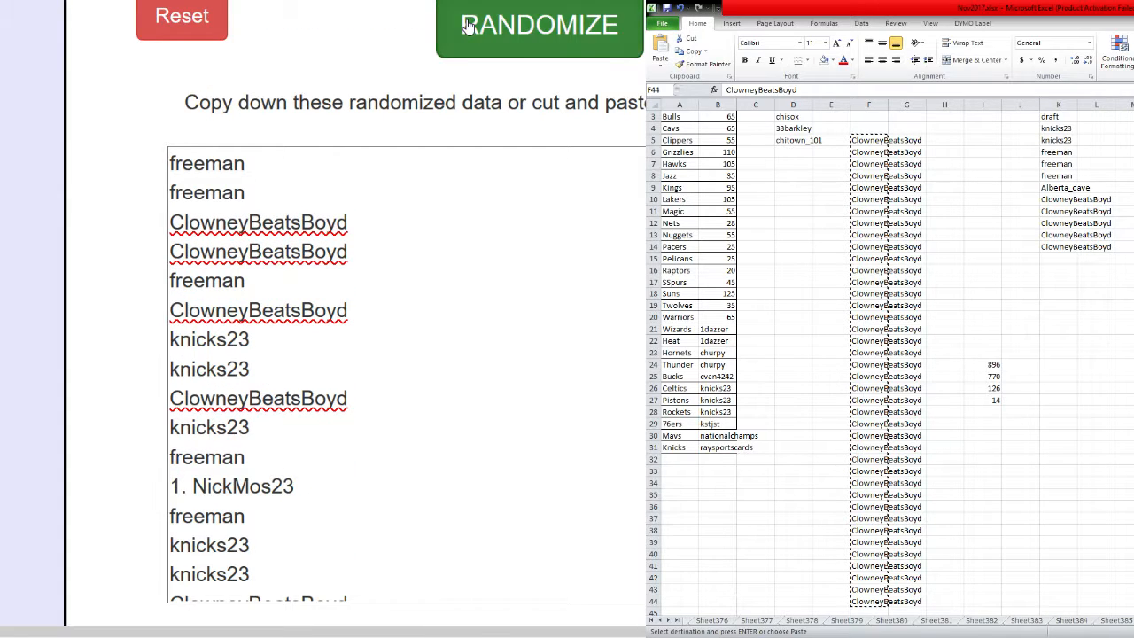
click(538, 24)
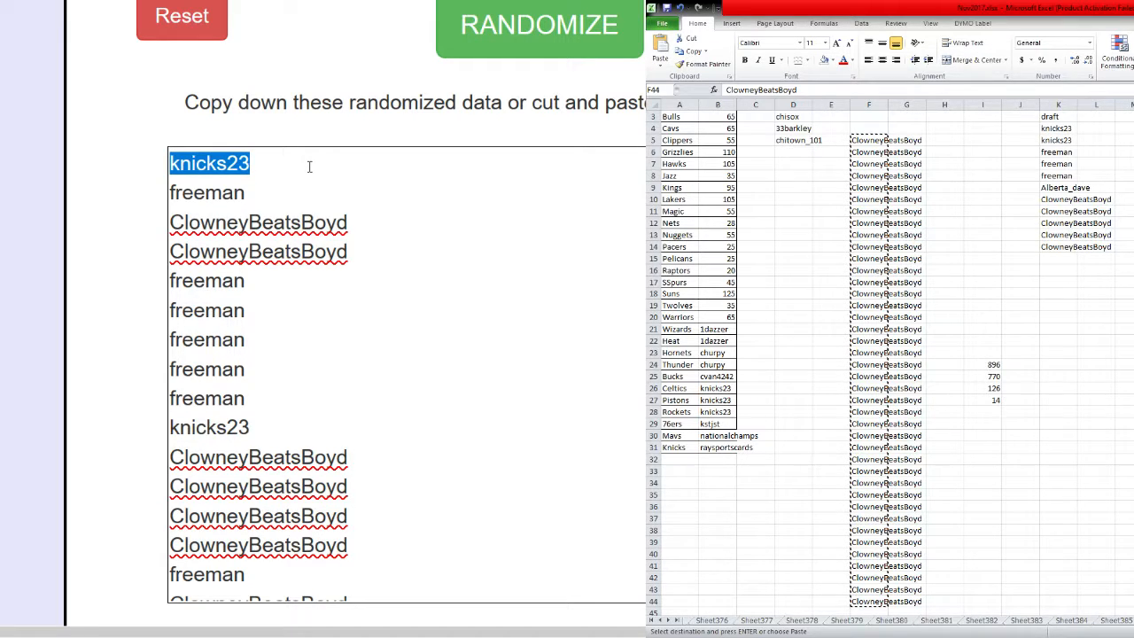
click(539, 25)
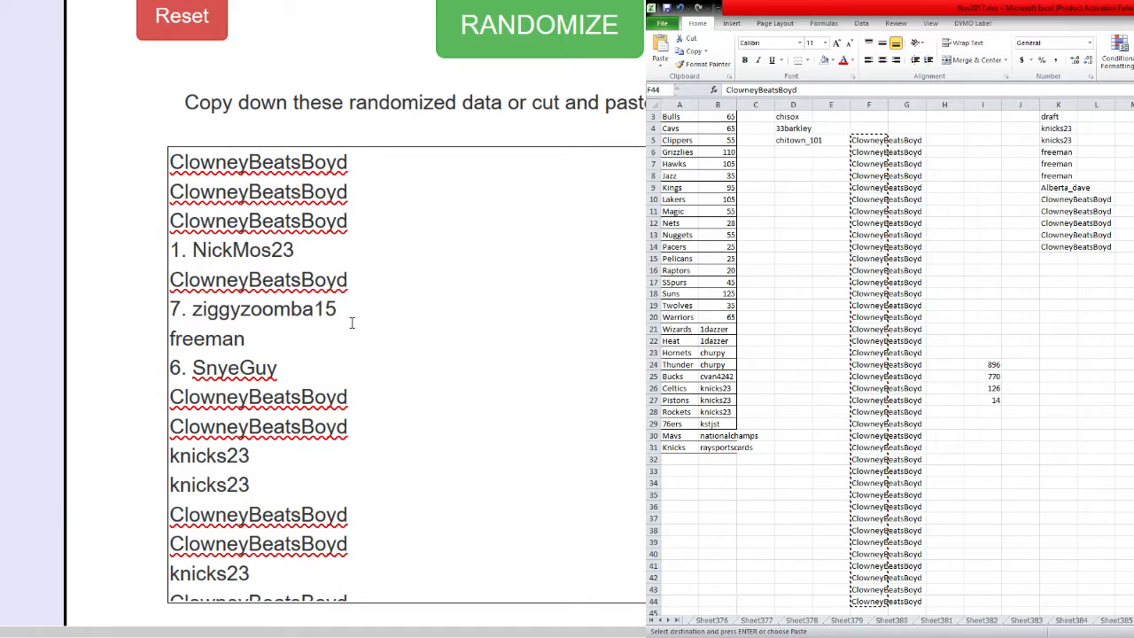
scroll(down, 3)
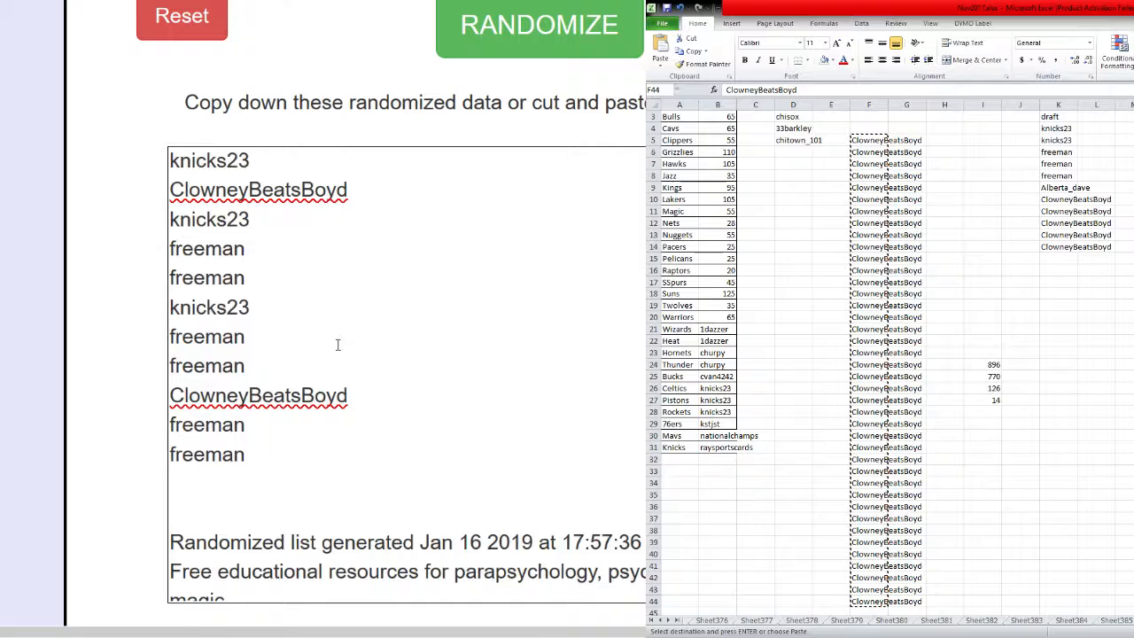
click(539, 25)
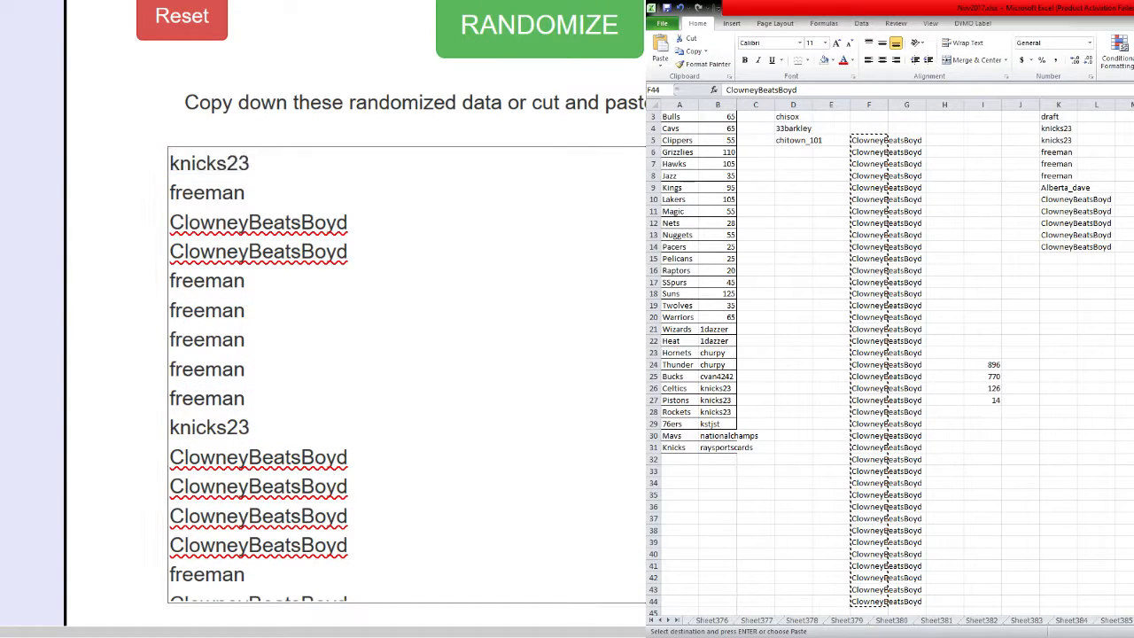